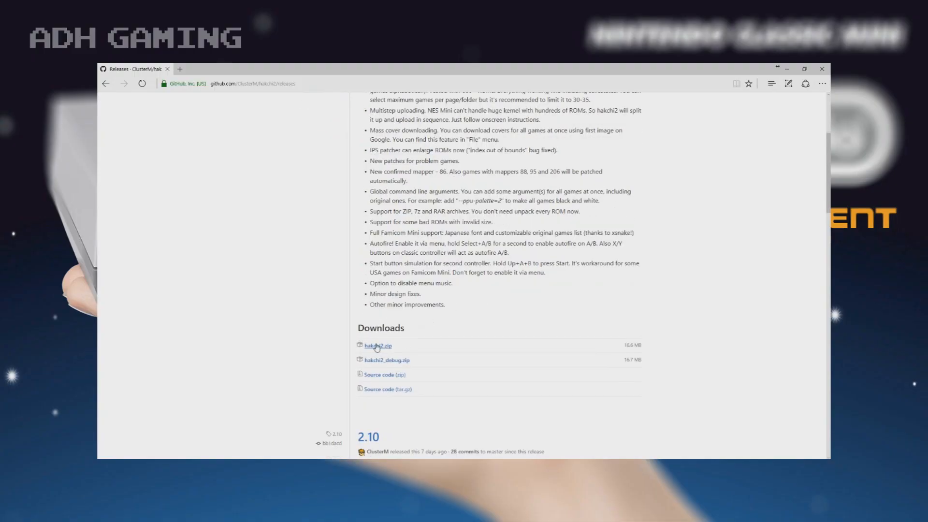
Download and save the hakchi2.zip release archive from the GitHub releases page.
left_click(378, 346)
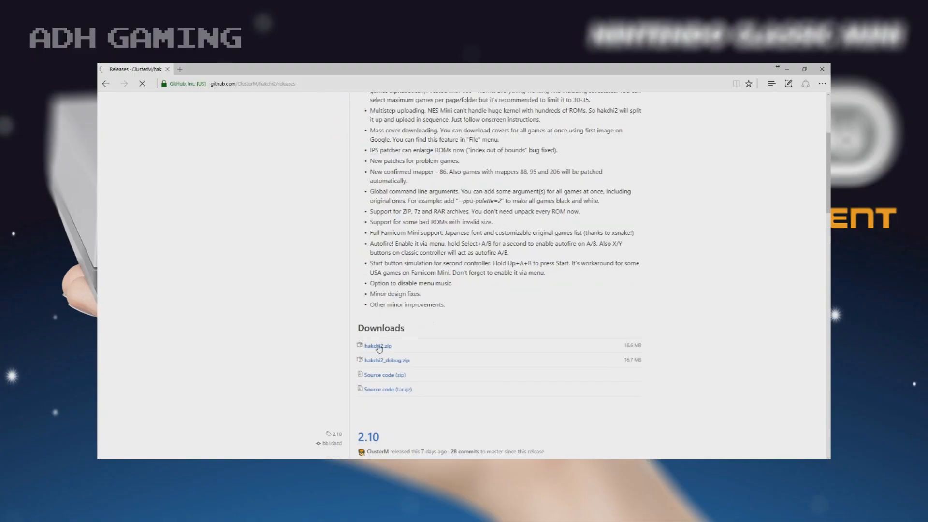
left_click(378, 345)
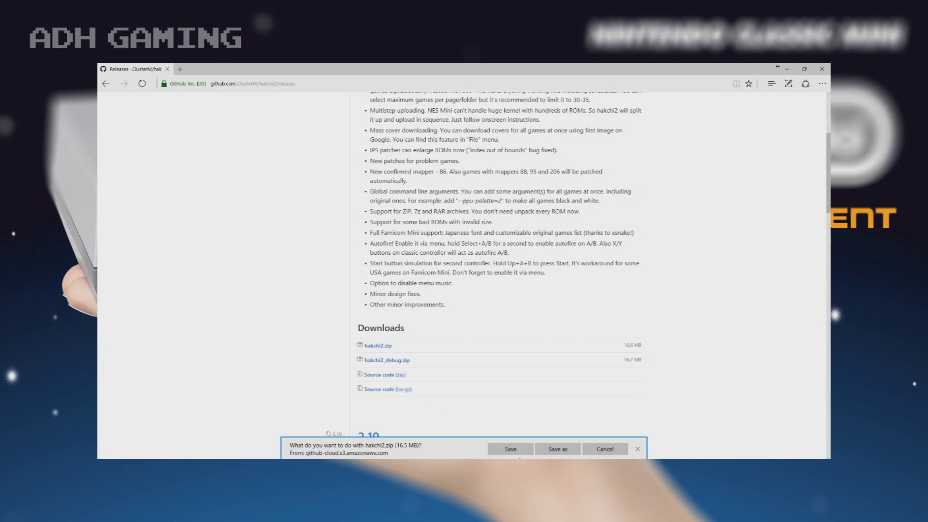
left_click(510, 448)
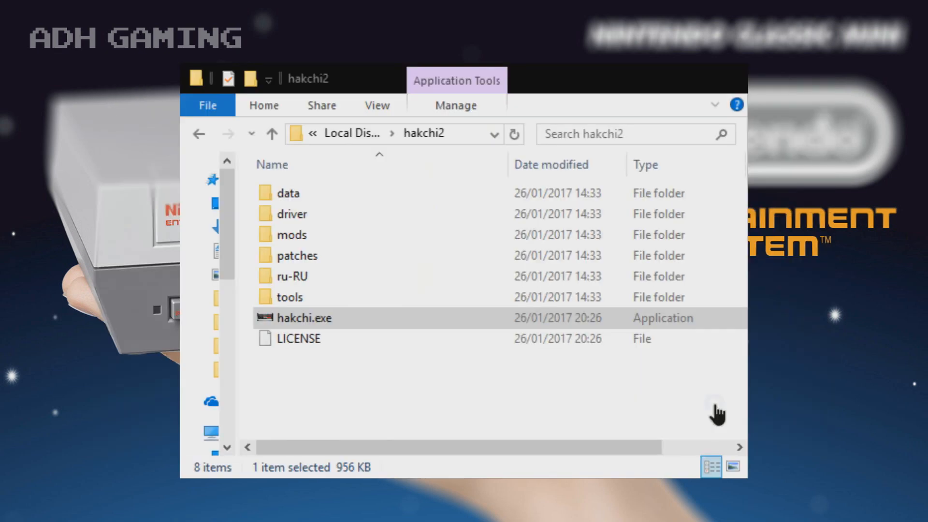
mouse_move(337, 323)
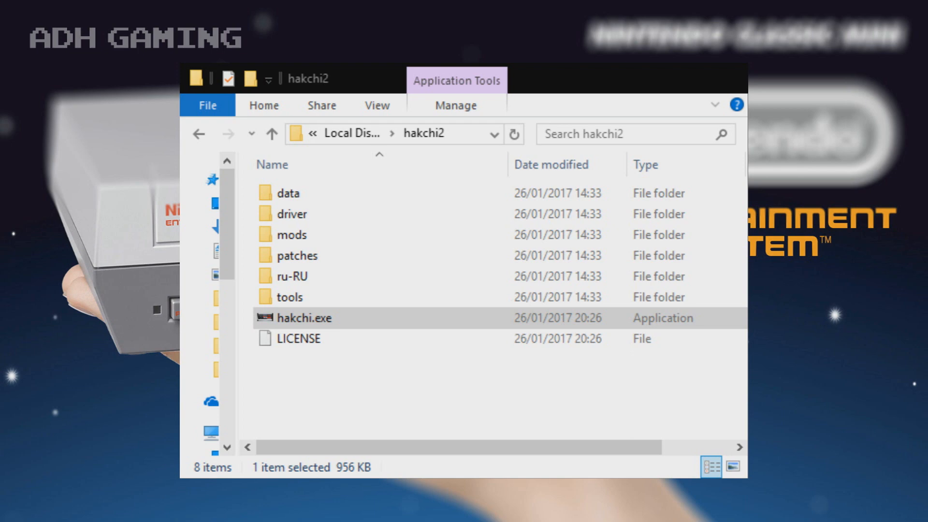
Launch hakchi.exe and run it anyway past the Windows SmartScreen warning.
double_click(305, 317)
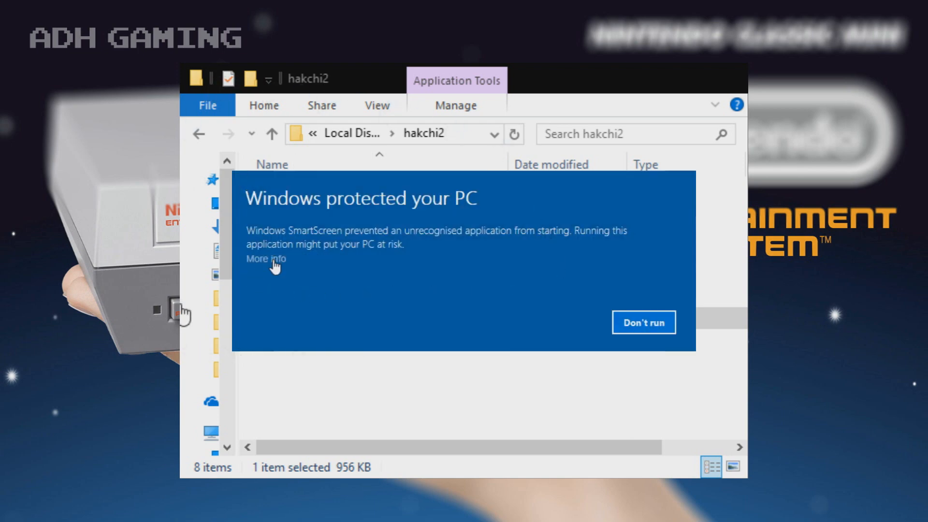
left_click(265, 259)
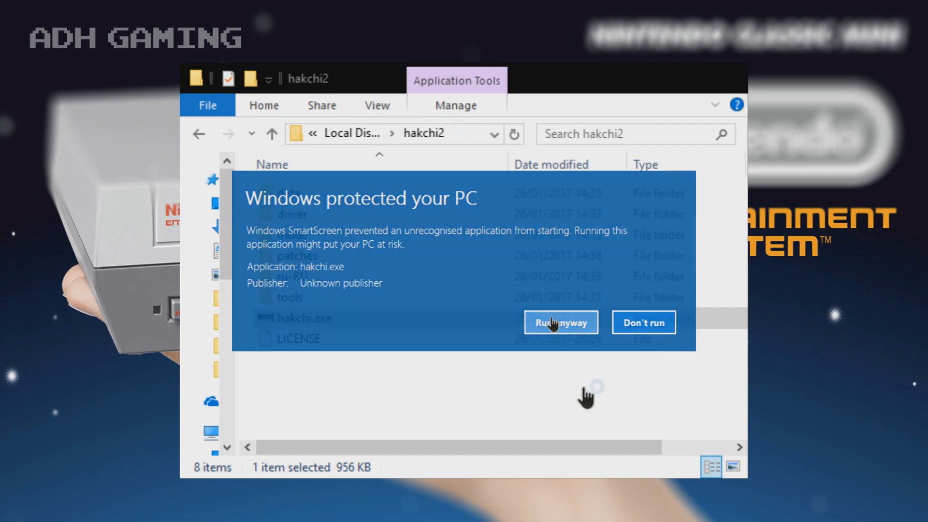
left_click(559, 322)
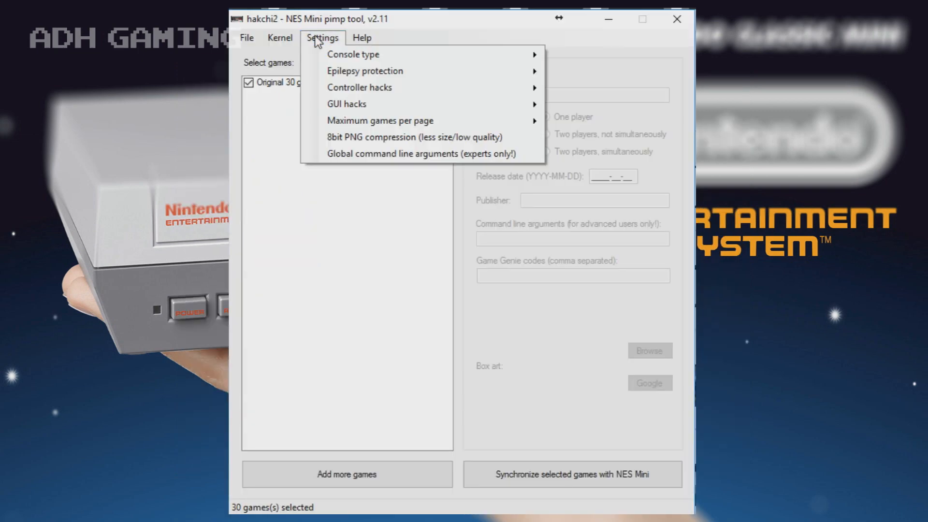
mouse_move(352, 54)
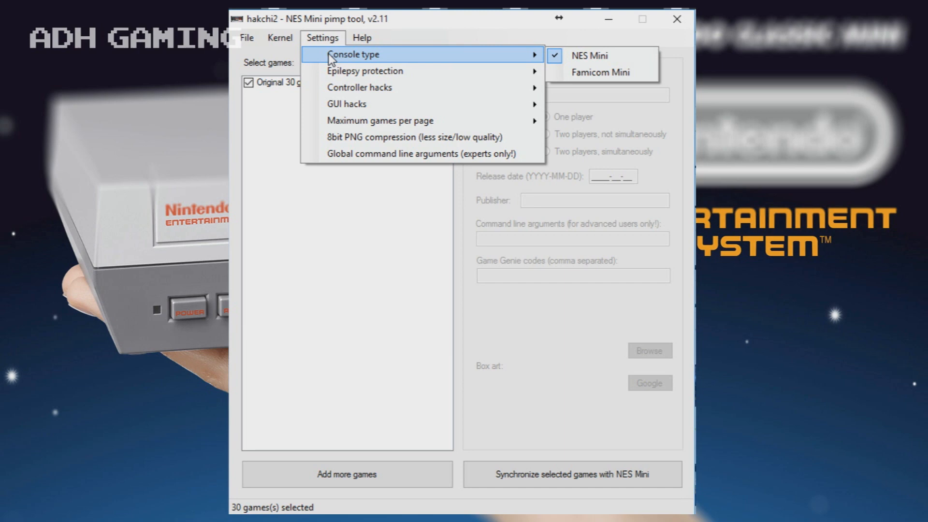
mouse_move(364, 71)
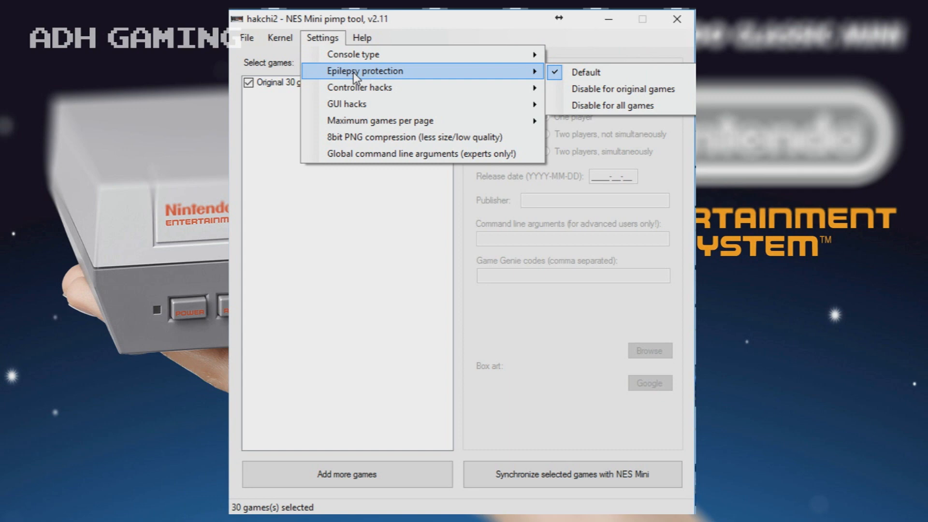
mouse_move(358, 87)
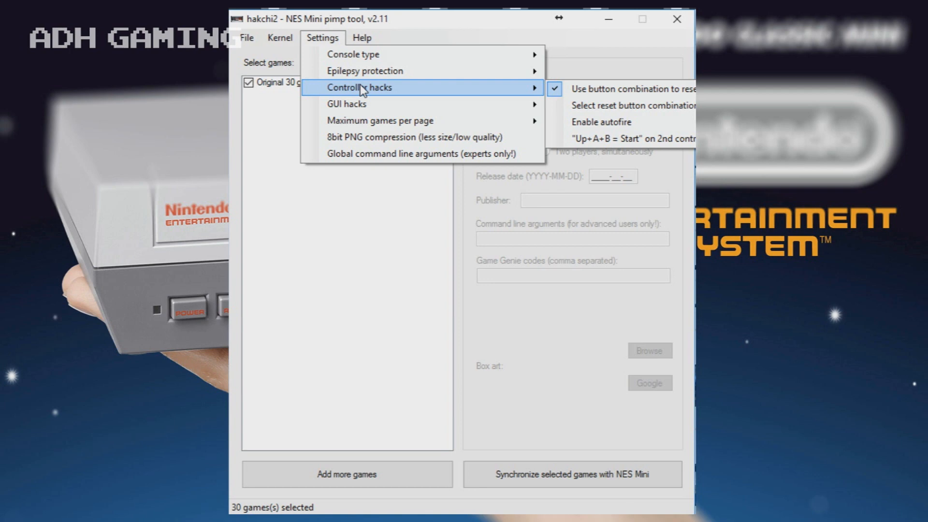
mouse_move(378, 92)
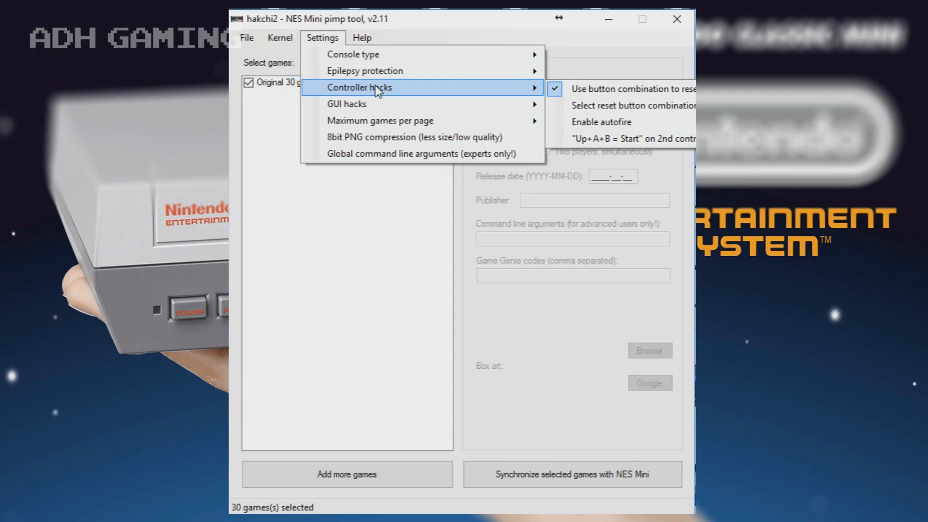
mouse_move(630, 105)
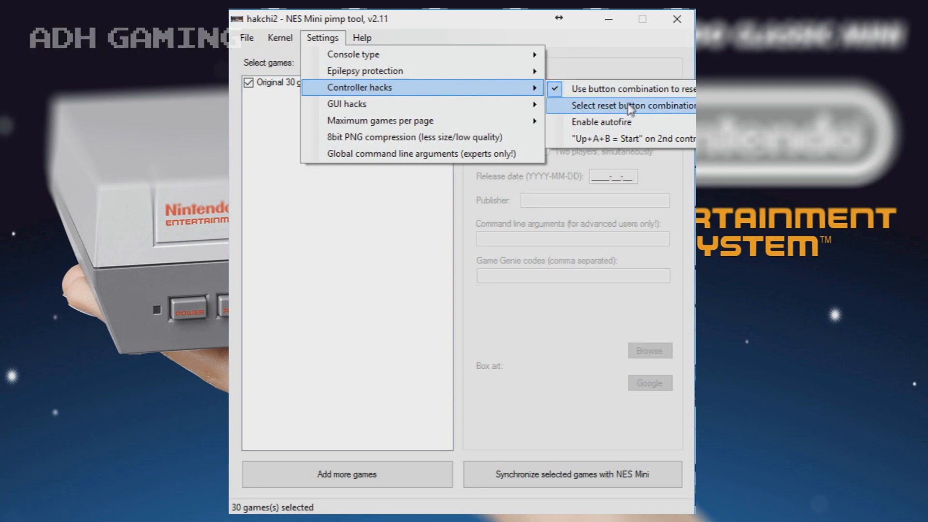
Bring up the Controller hacks reset button combination chooser.
left_click(633, 105)
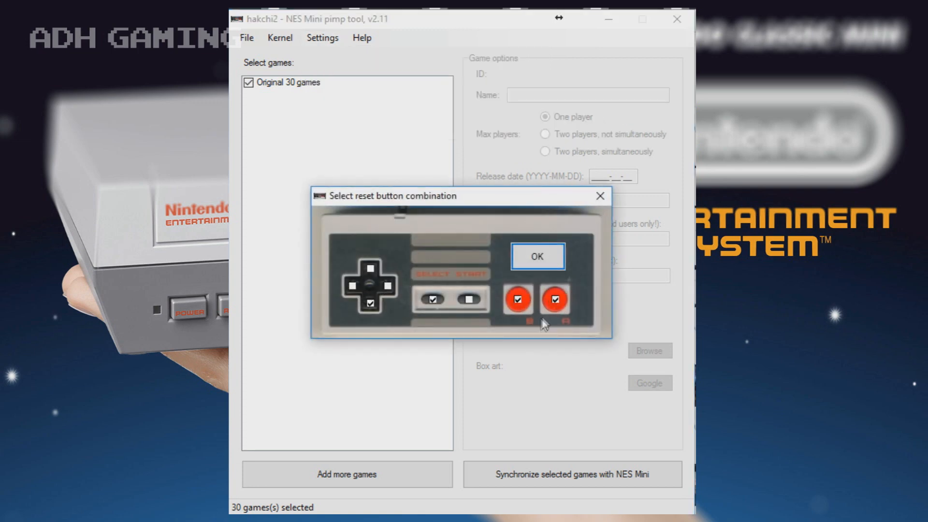
Confirm the reset button combination and enable autofire, dismissing its explanation.
left_click(517, 300)
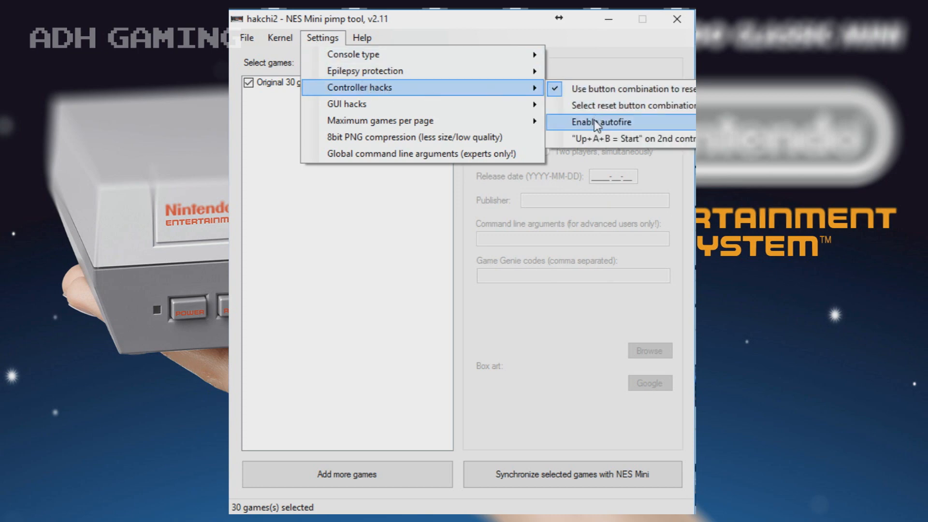
left_click(602, 121)
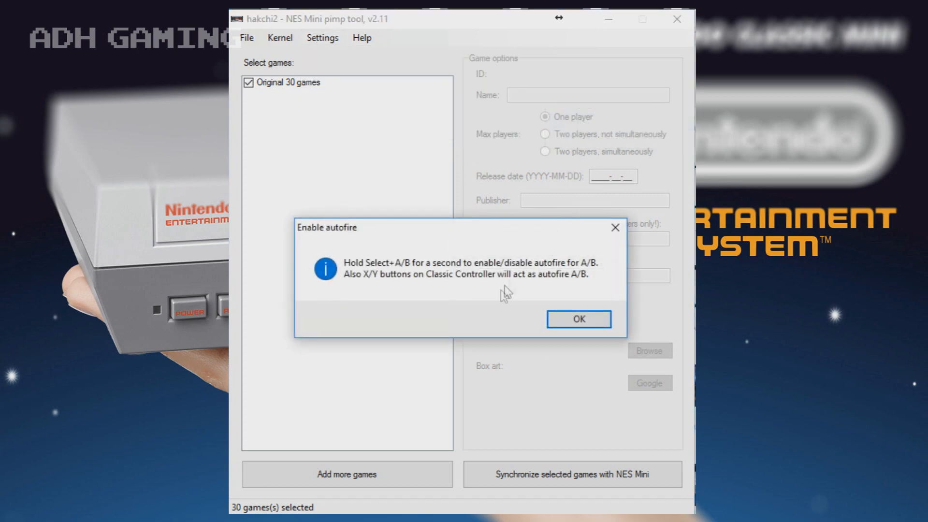
mouse_move(512, 330)
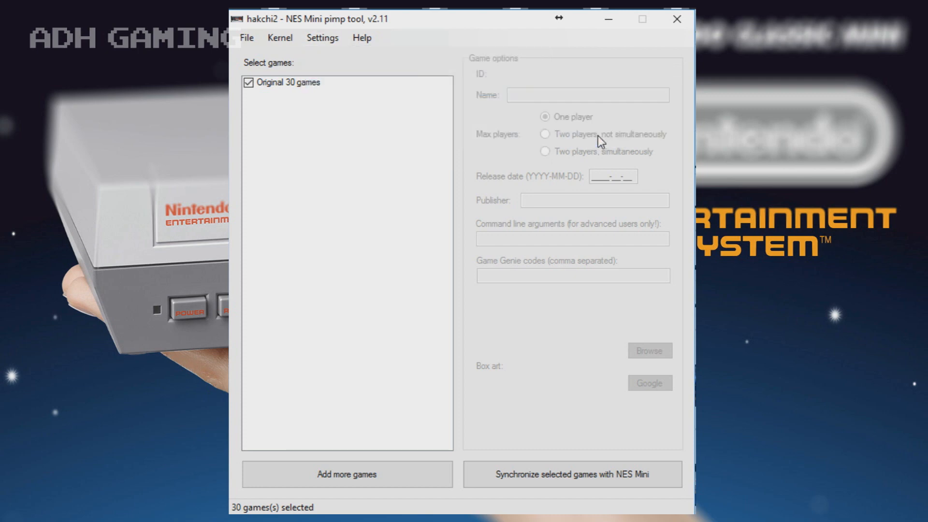
left_click(322, 38)
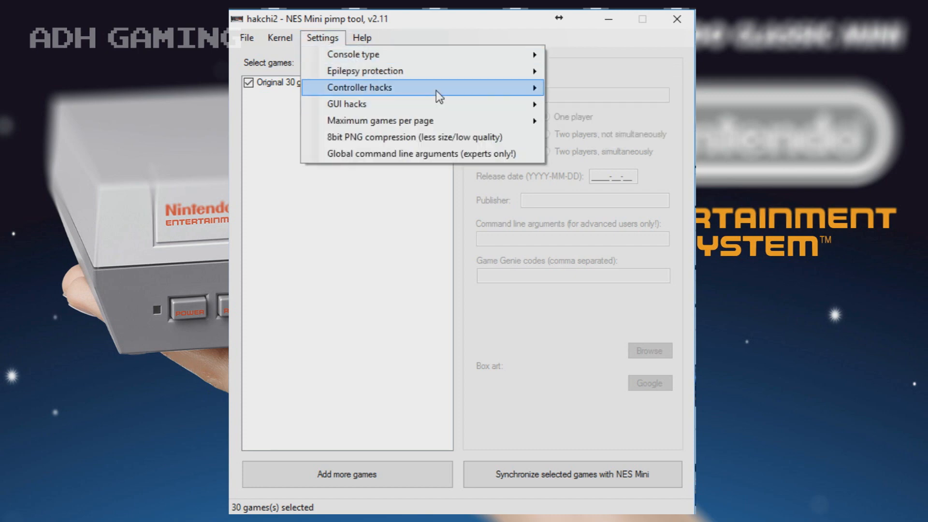
mouse_move(337, 45)
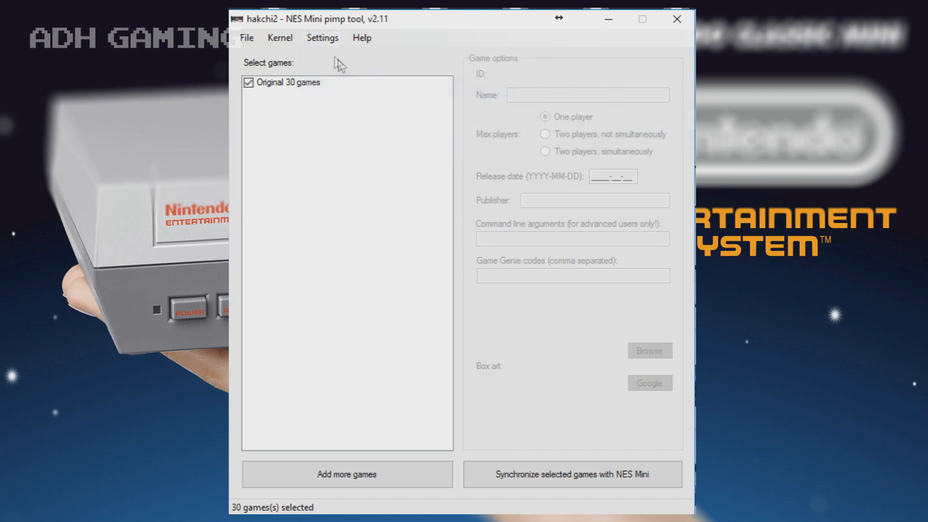
left_click(322, 38)
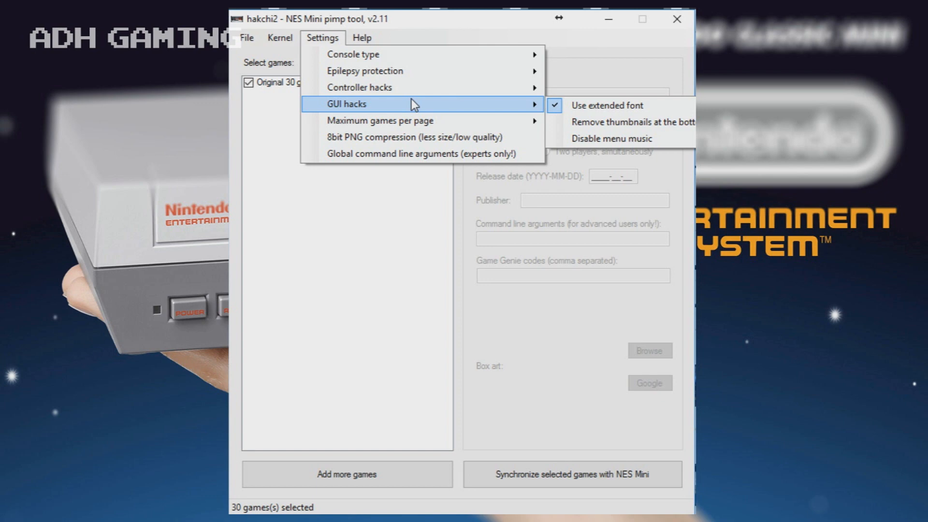
mouse_move(407, 119)
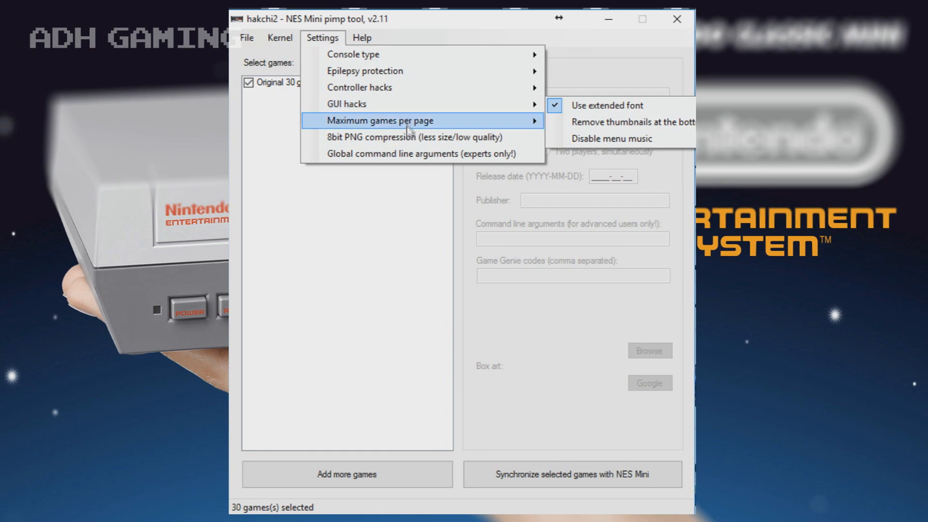
mouse_move(407, 121)
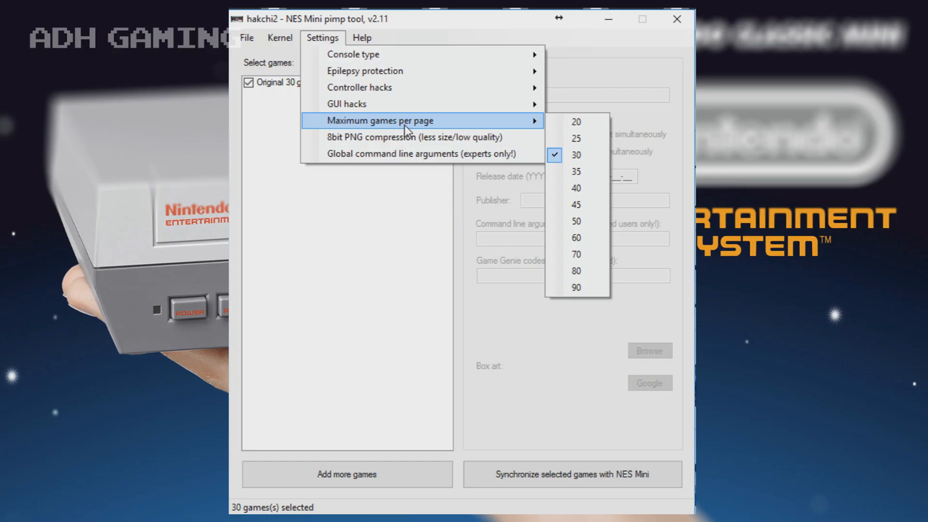
mouse_move(404, 136)
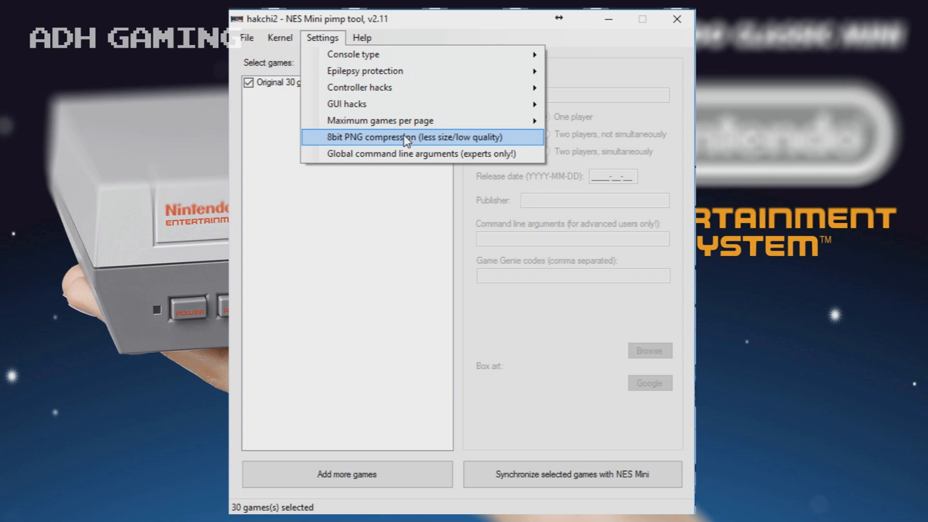
mouse_move(410, 153)
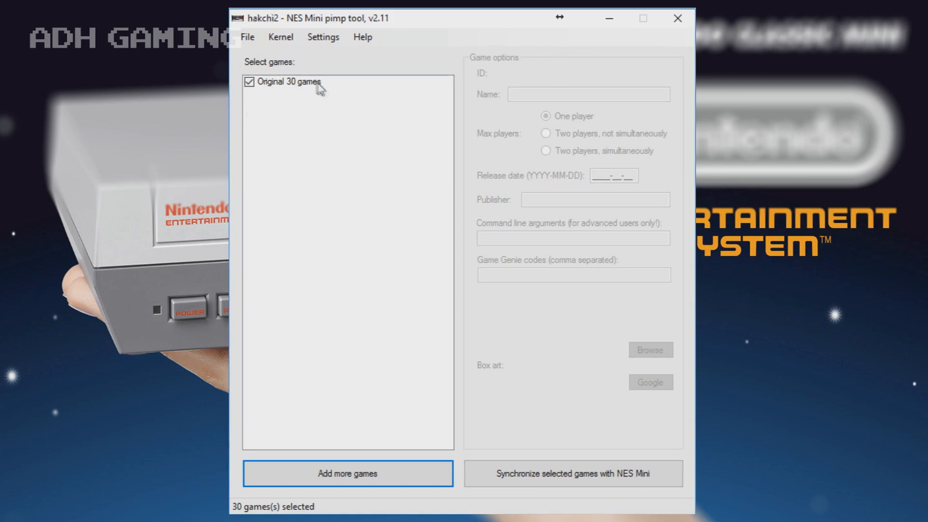
Keep After Burner despite the unsupported mapper warning and start adding more NES ROM files.
left_click(289, 81)
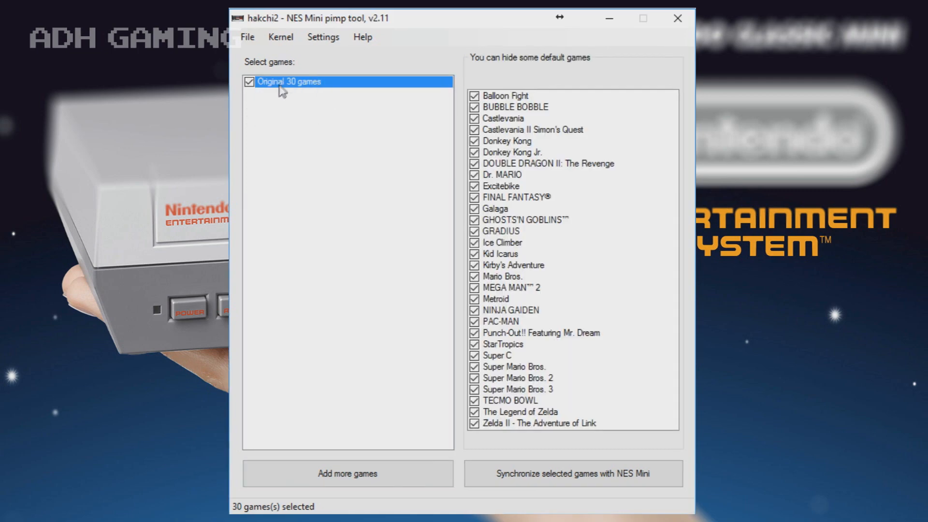
left_click(347, 473)
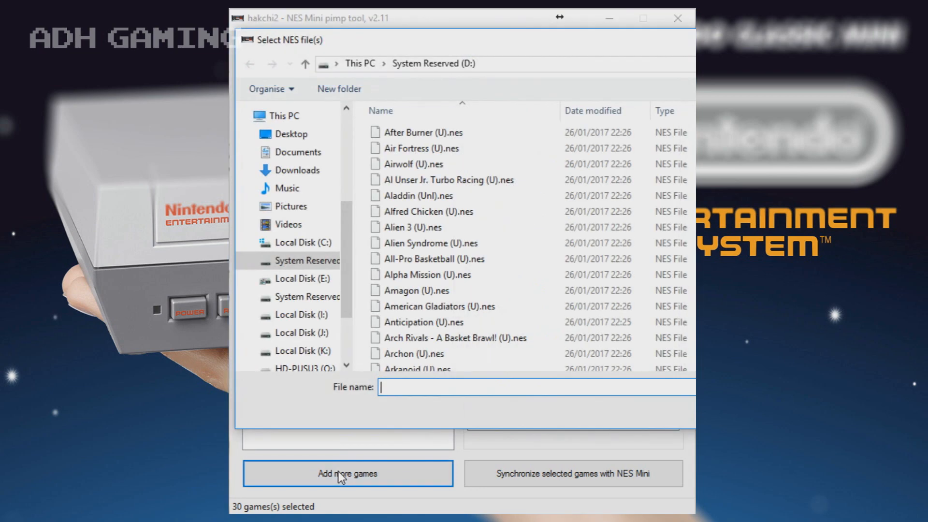
mouse_move(400, 412)
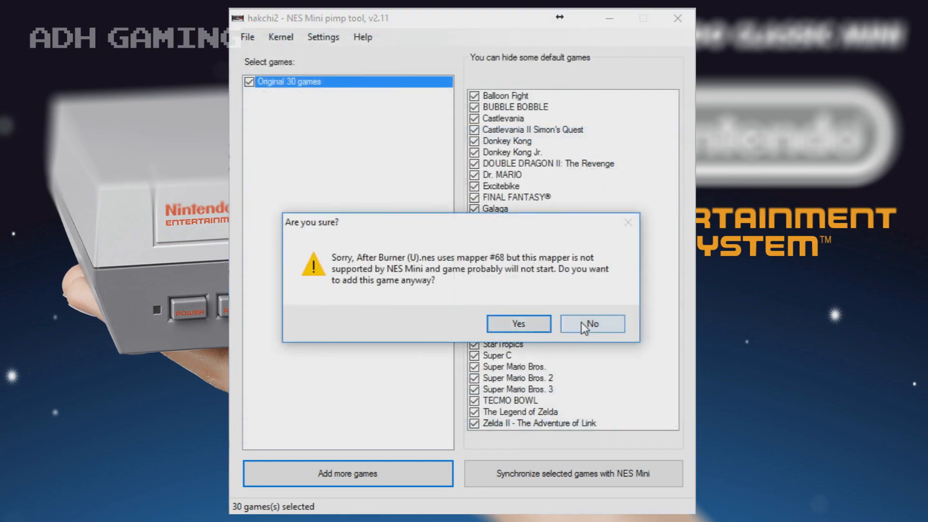
mouse_move(518, 322)
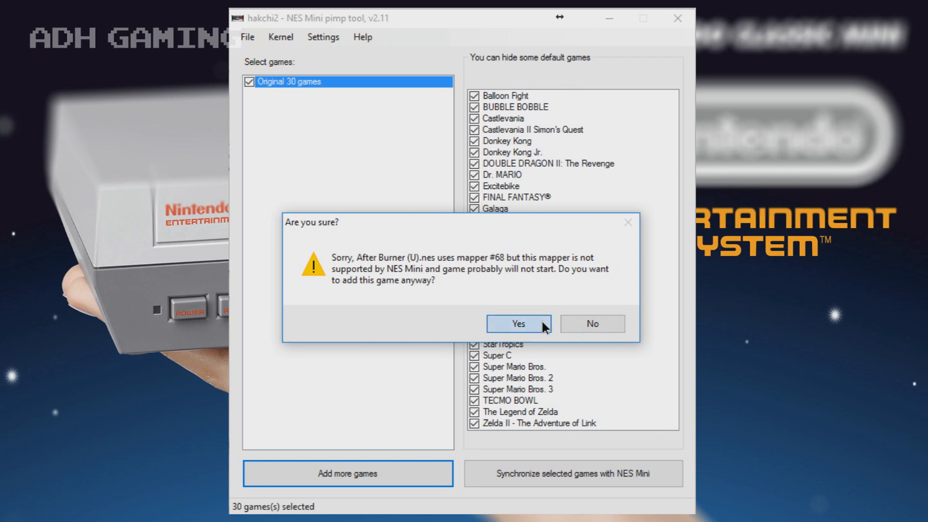
left_click(518, 323)
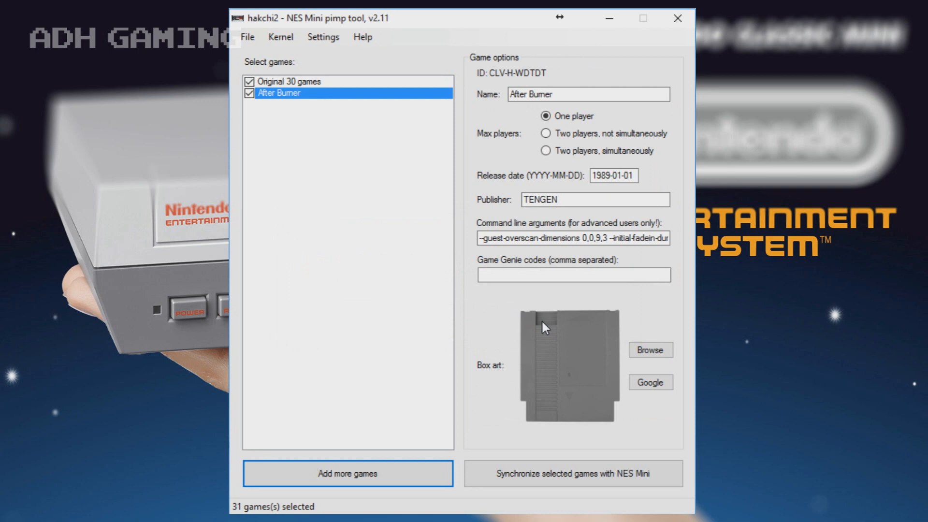
left_click(649, 350)
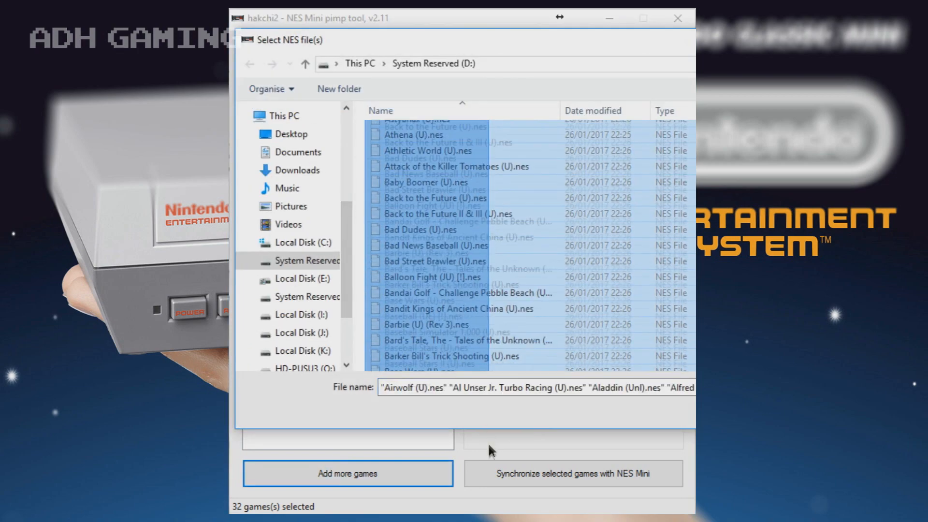
Keep Alien Syndrome, Baby Boomer, Batman, Bible Adventures and Bible Buffet despite mapper warnings; patch Battletoads and Bill & Ted.
scroll("down", 3)
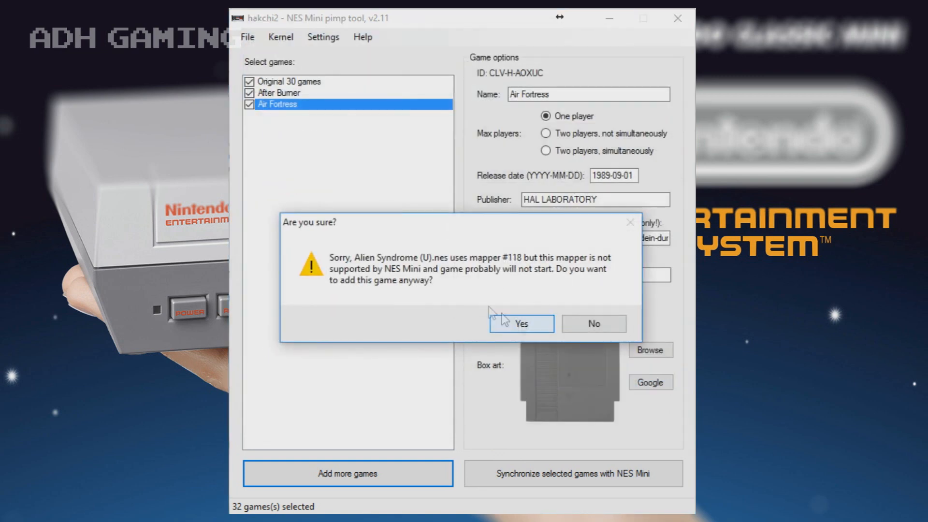
left_click(520, 323)
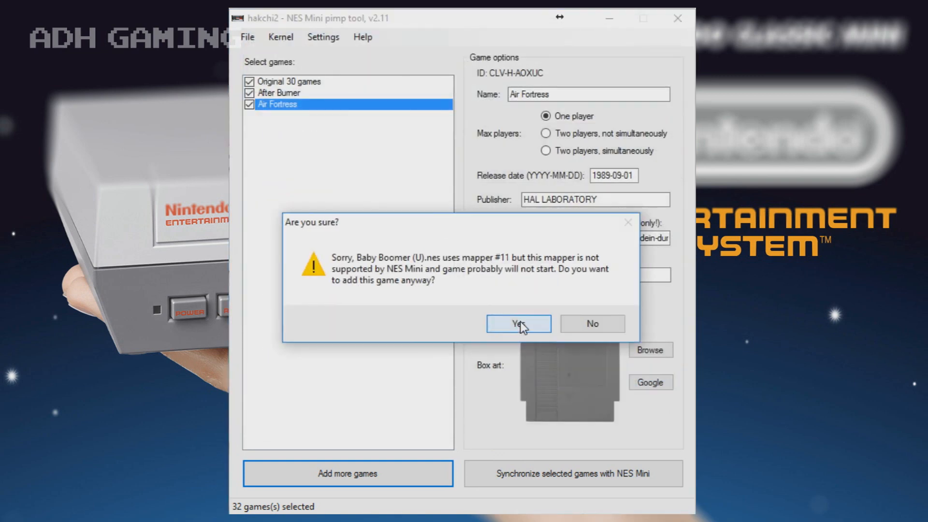
left_click(517, 324)
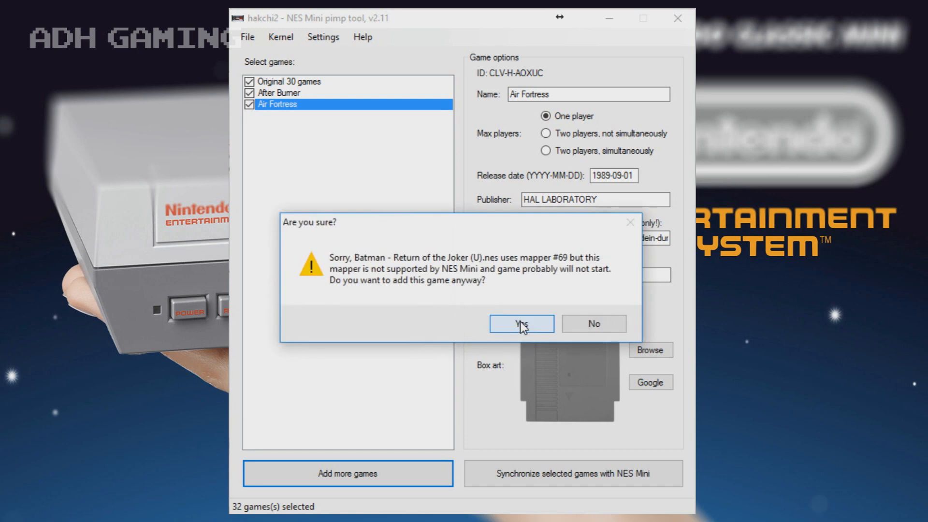
left_click(520, 324)
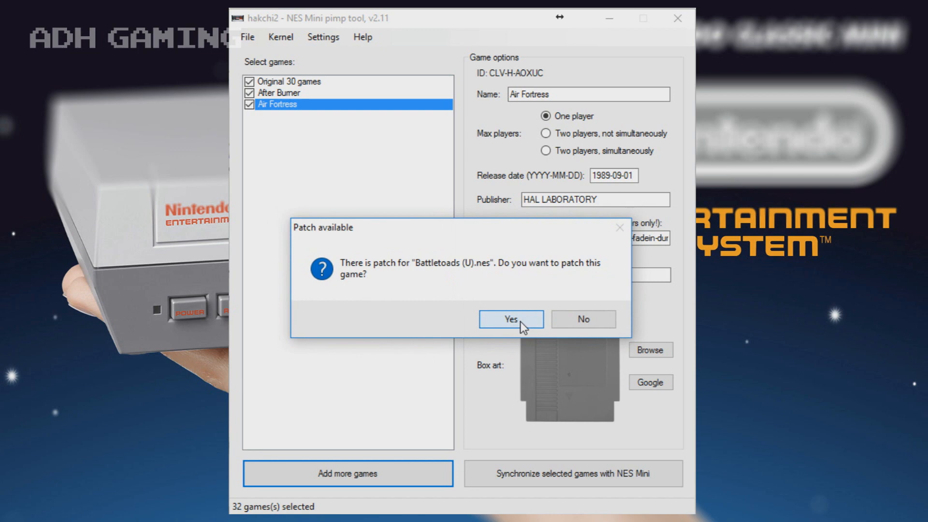
left_click(509, 319)
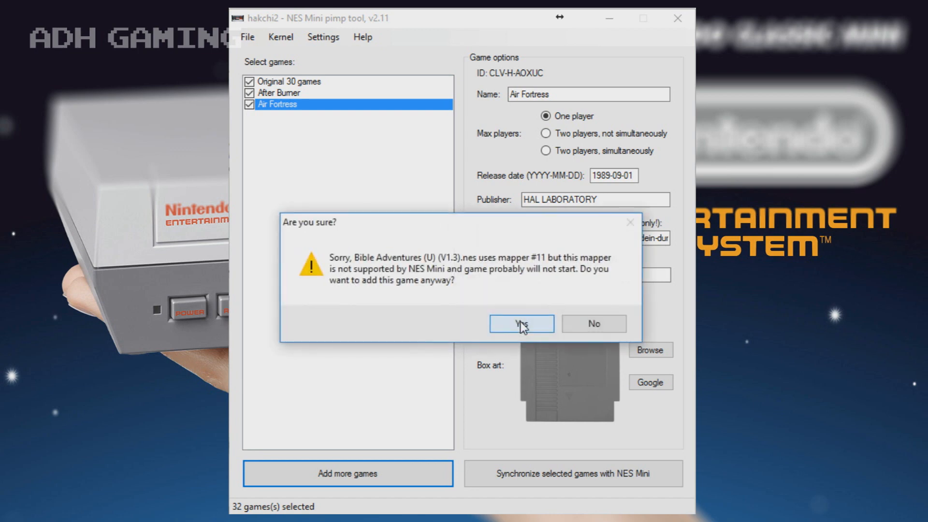
left_click(520, 323)
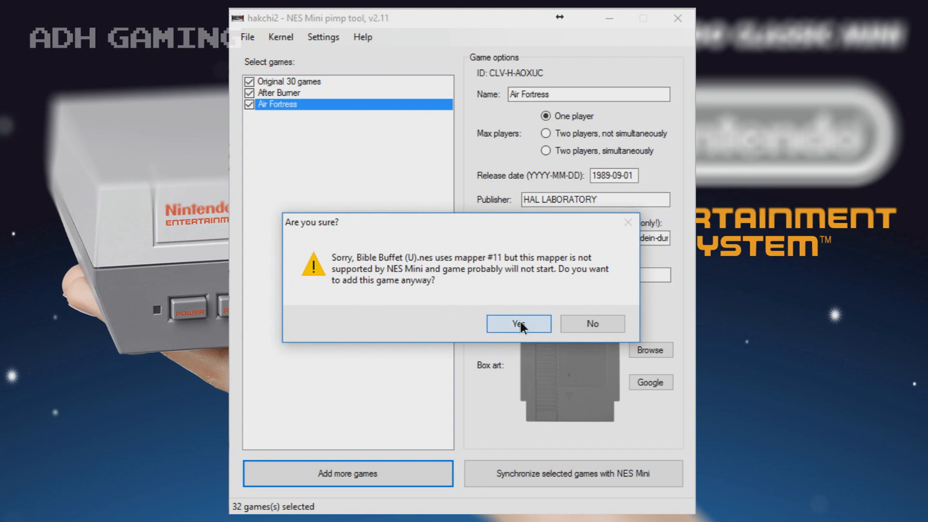
left_click(517, 323)
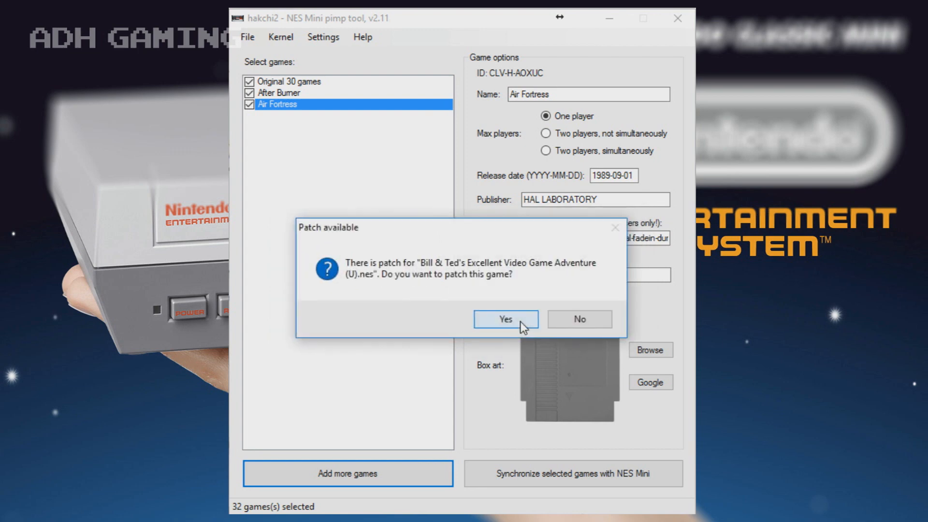
left_click(504, 319)
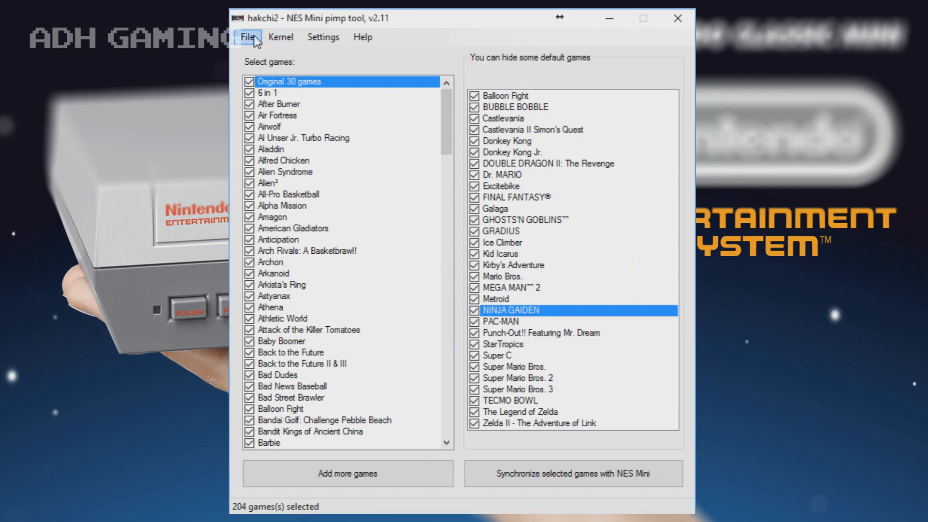
Run the File menu task over the 204 games and dismiss the Done message.
left_click(246, 36)
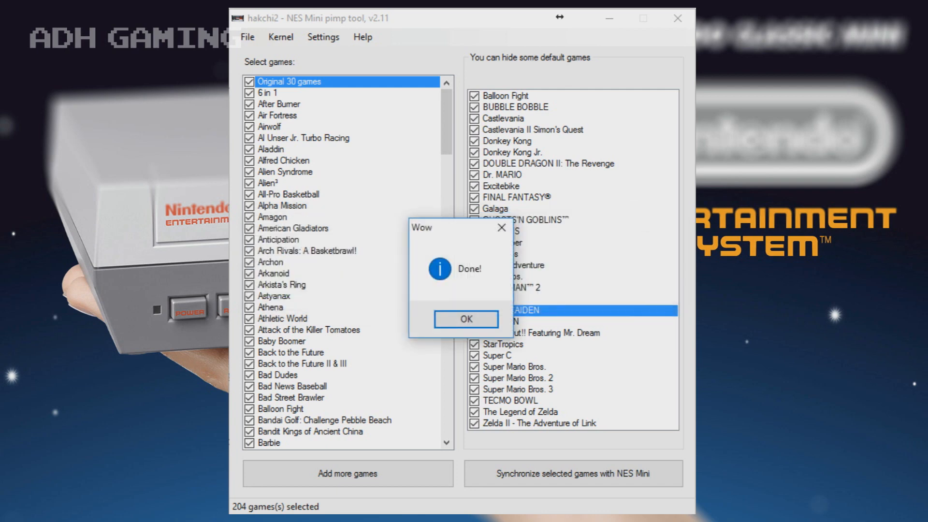
left_click(465, 319)
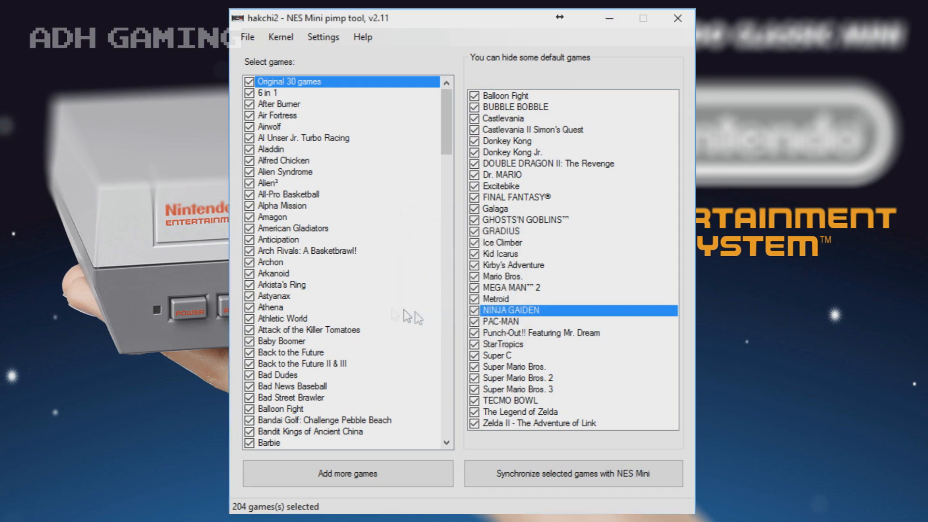
left_click(309, 330)
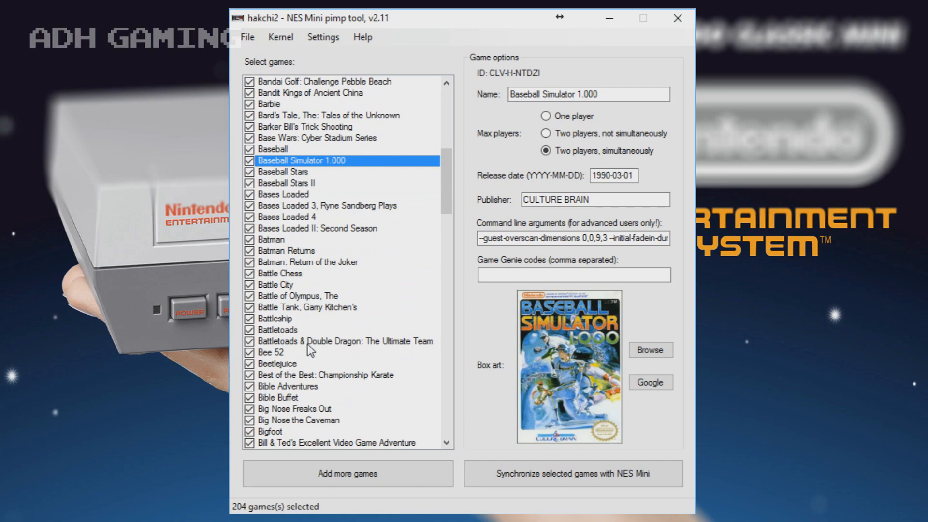
left_click(283, 341)
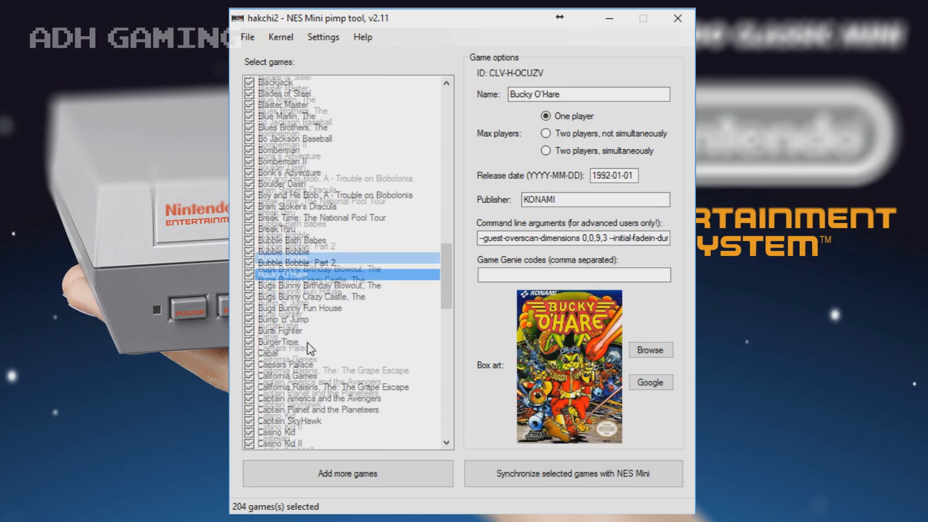
left_click(287, 341)
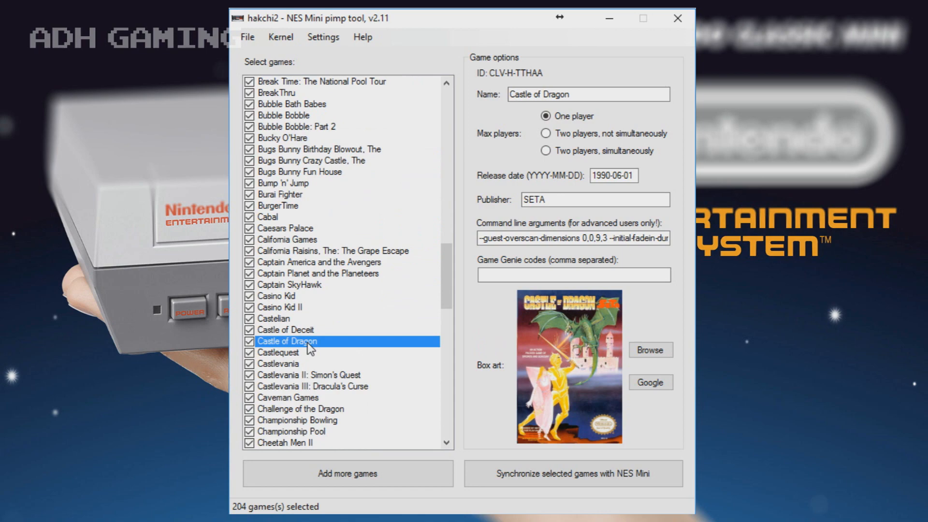
scroll("down", 3)
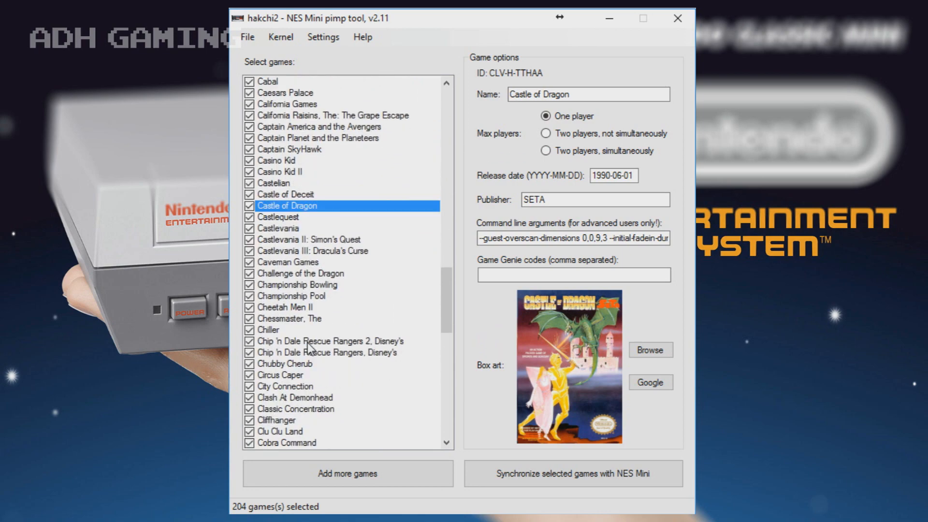
left_click(330, 341)
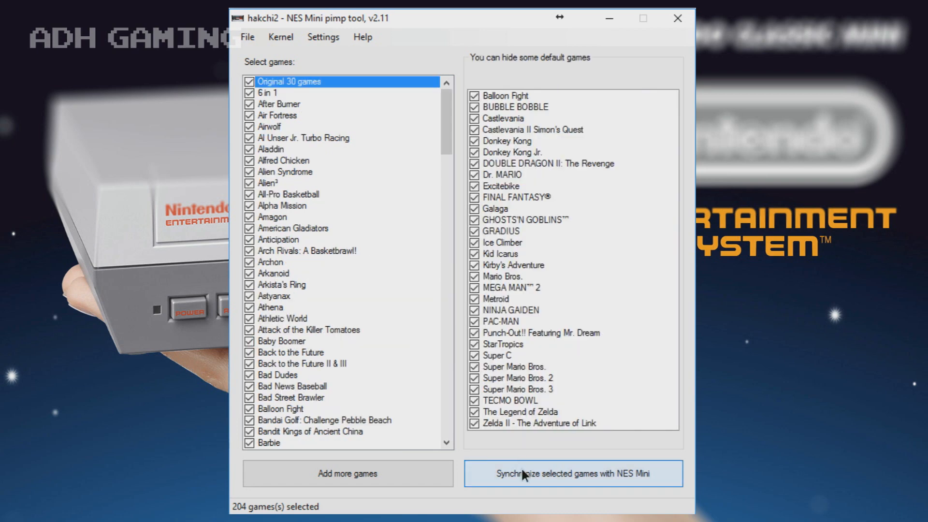
Start syncing the 204 selected games to the NES Mini and agree to dump its kernel.
left_click(571, 474)
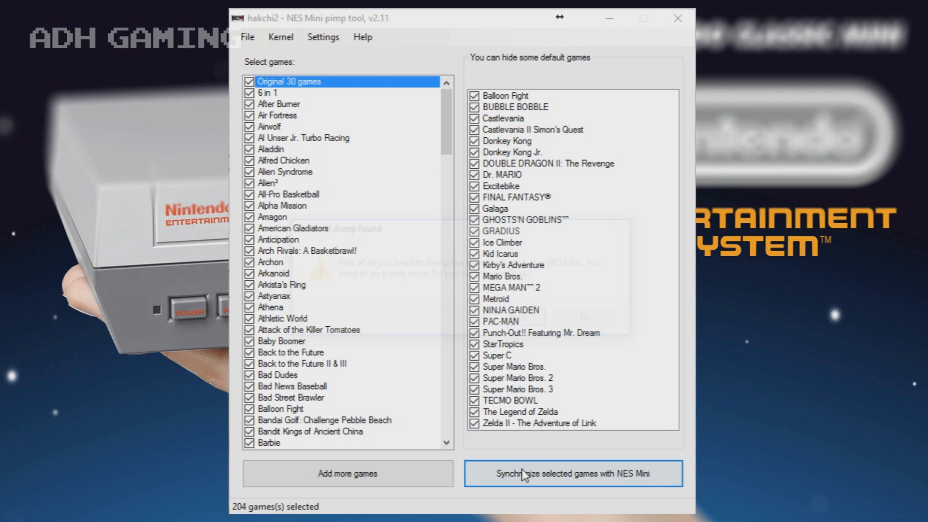
left_click(572, 473)
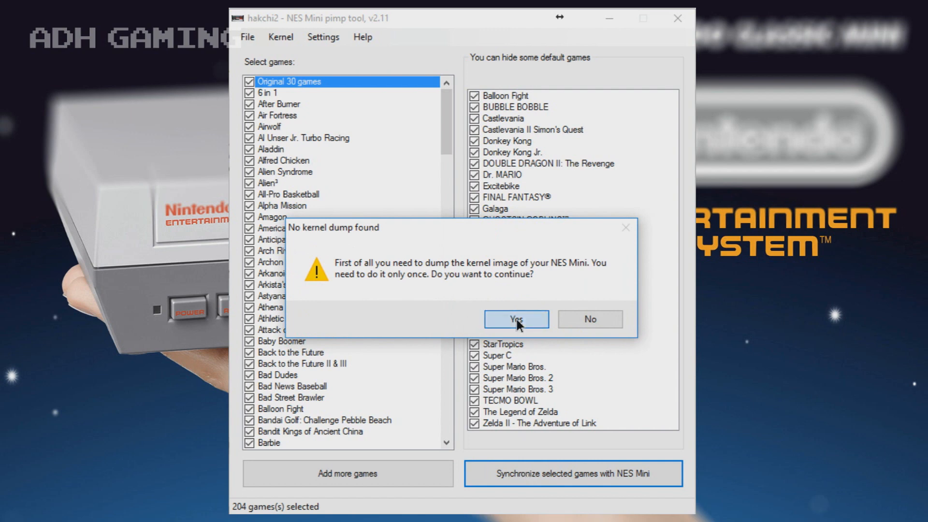
left_click(515, 319)
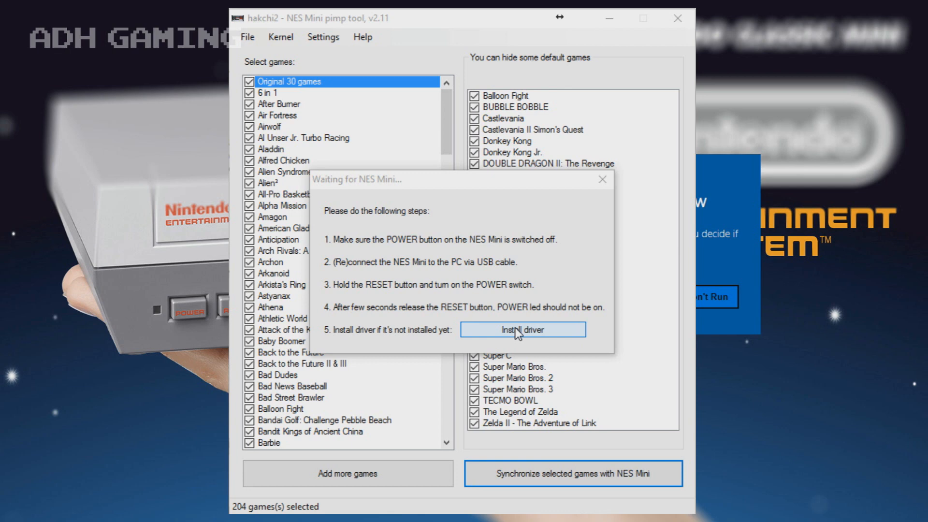
Install the USB driver, continue past the unknown MD5 checksum and flash the custom kernel.
left_click(522, 329)
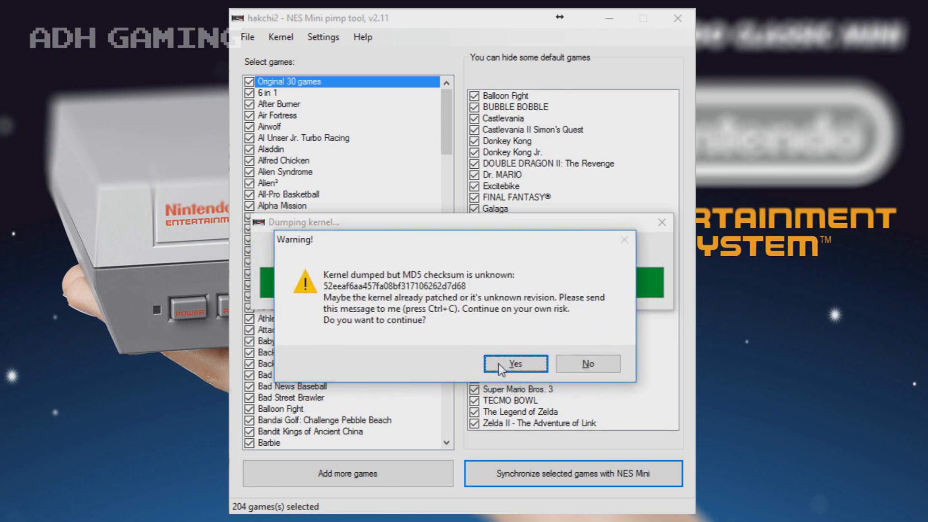
left_click(513, 363)
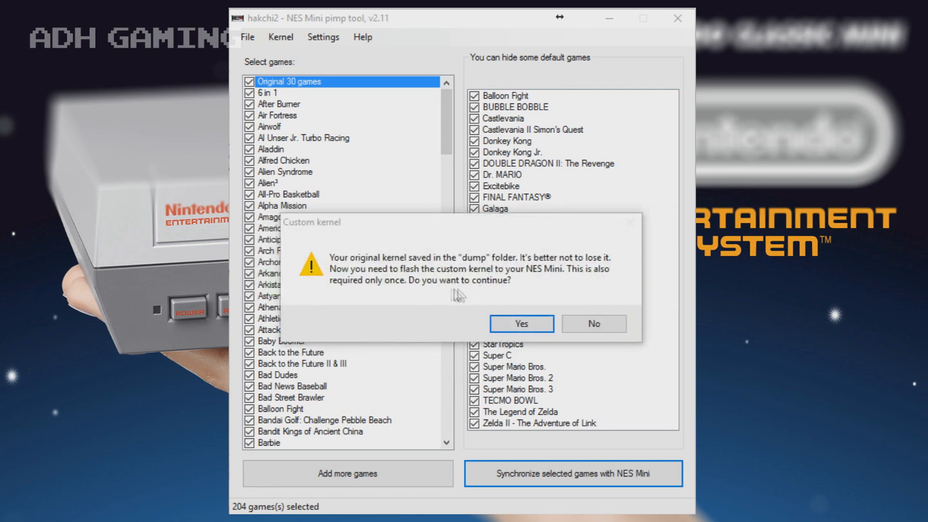
left_click(520, 323)
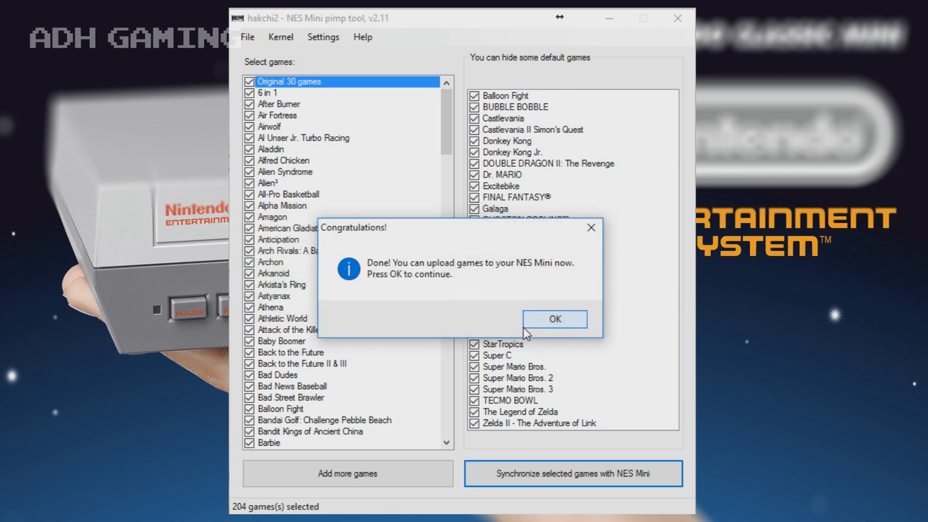
Acknowledge the kernel flash success, the too-many-ROMs notice and the finished game upload.
left_click(553, 319)
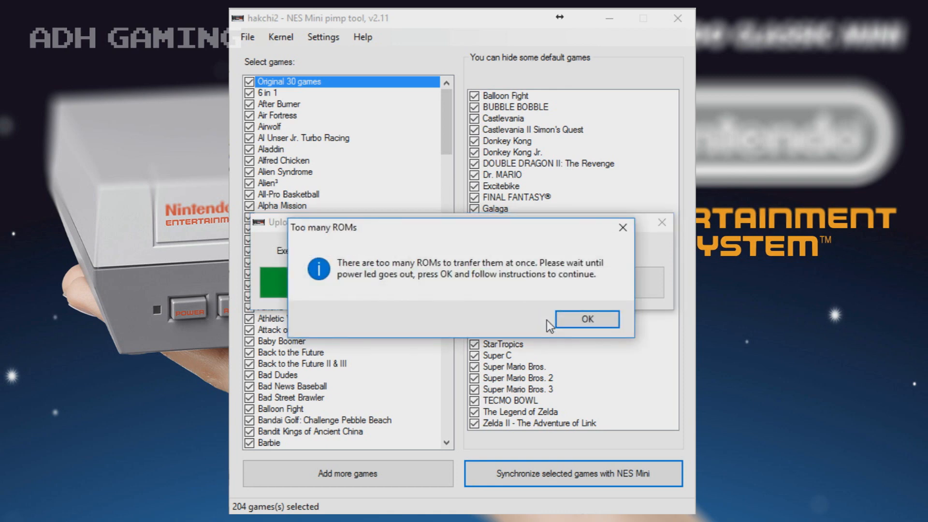
left_click(586, 318)
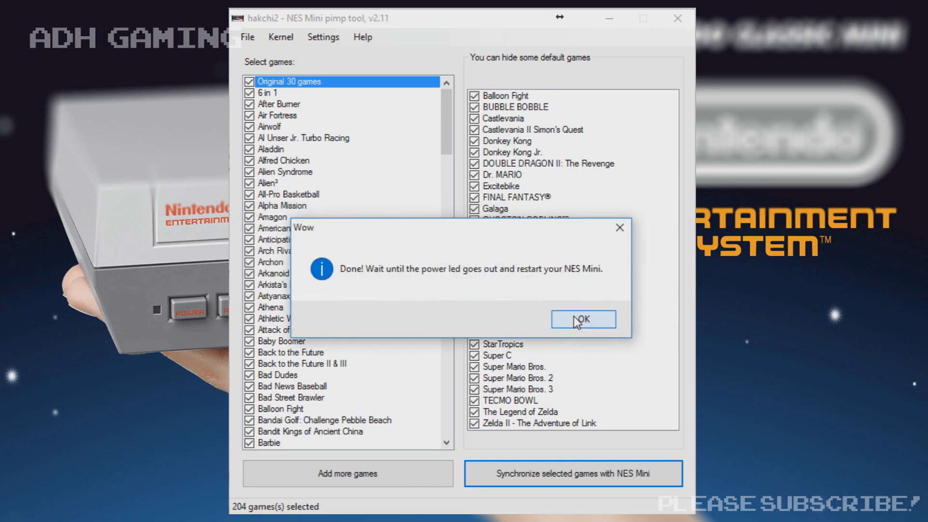
left_click(581, 319)
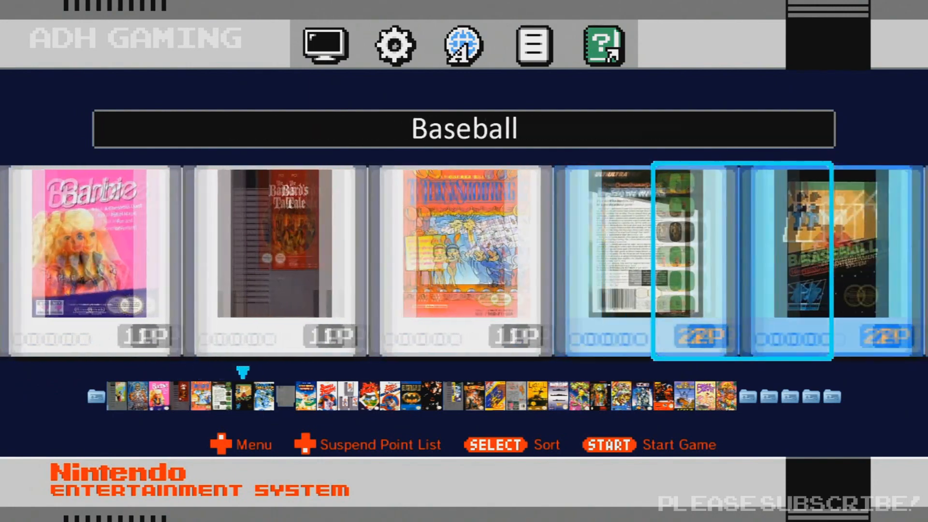